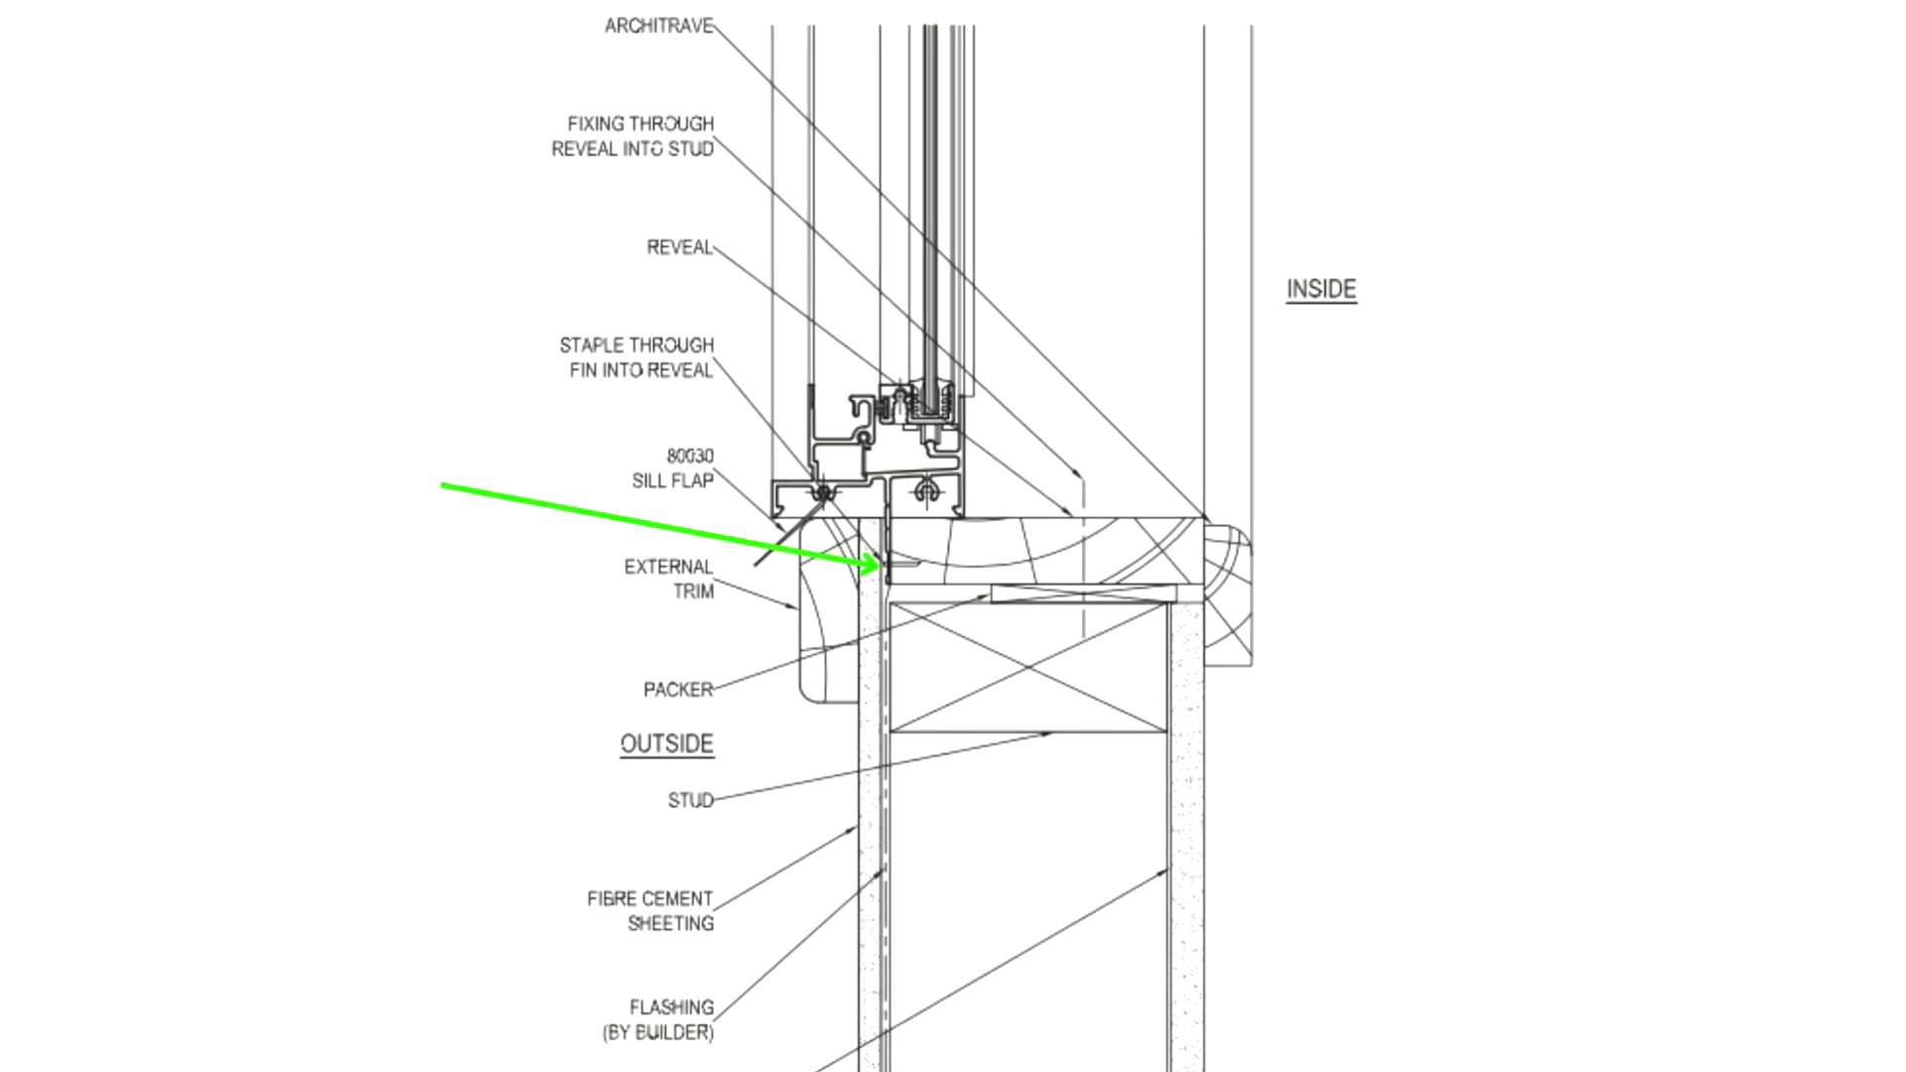
scroll("down", 3)
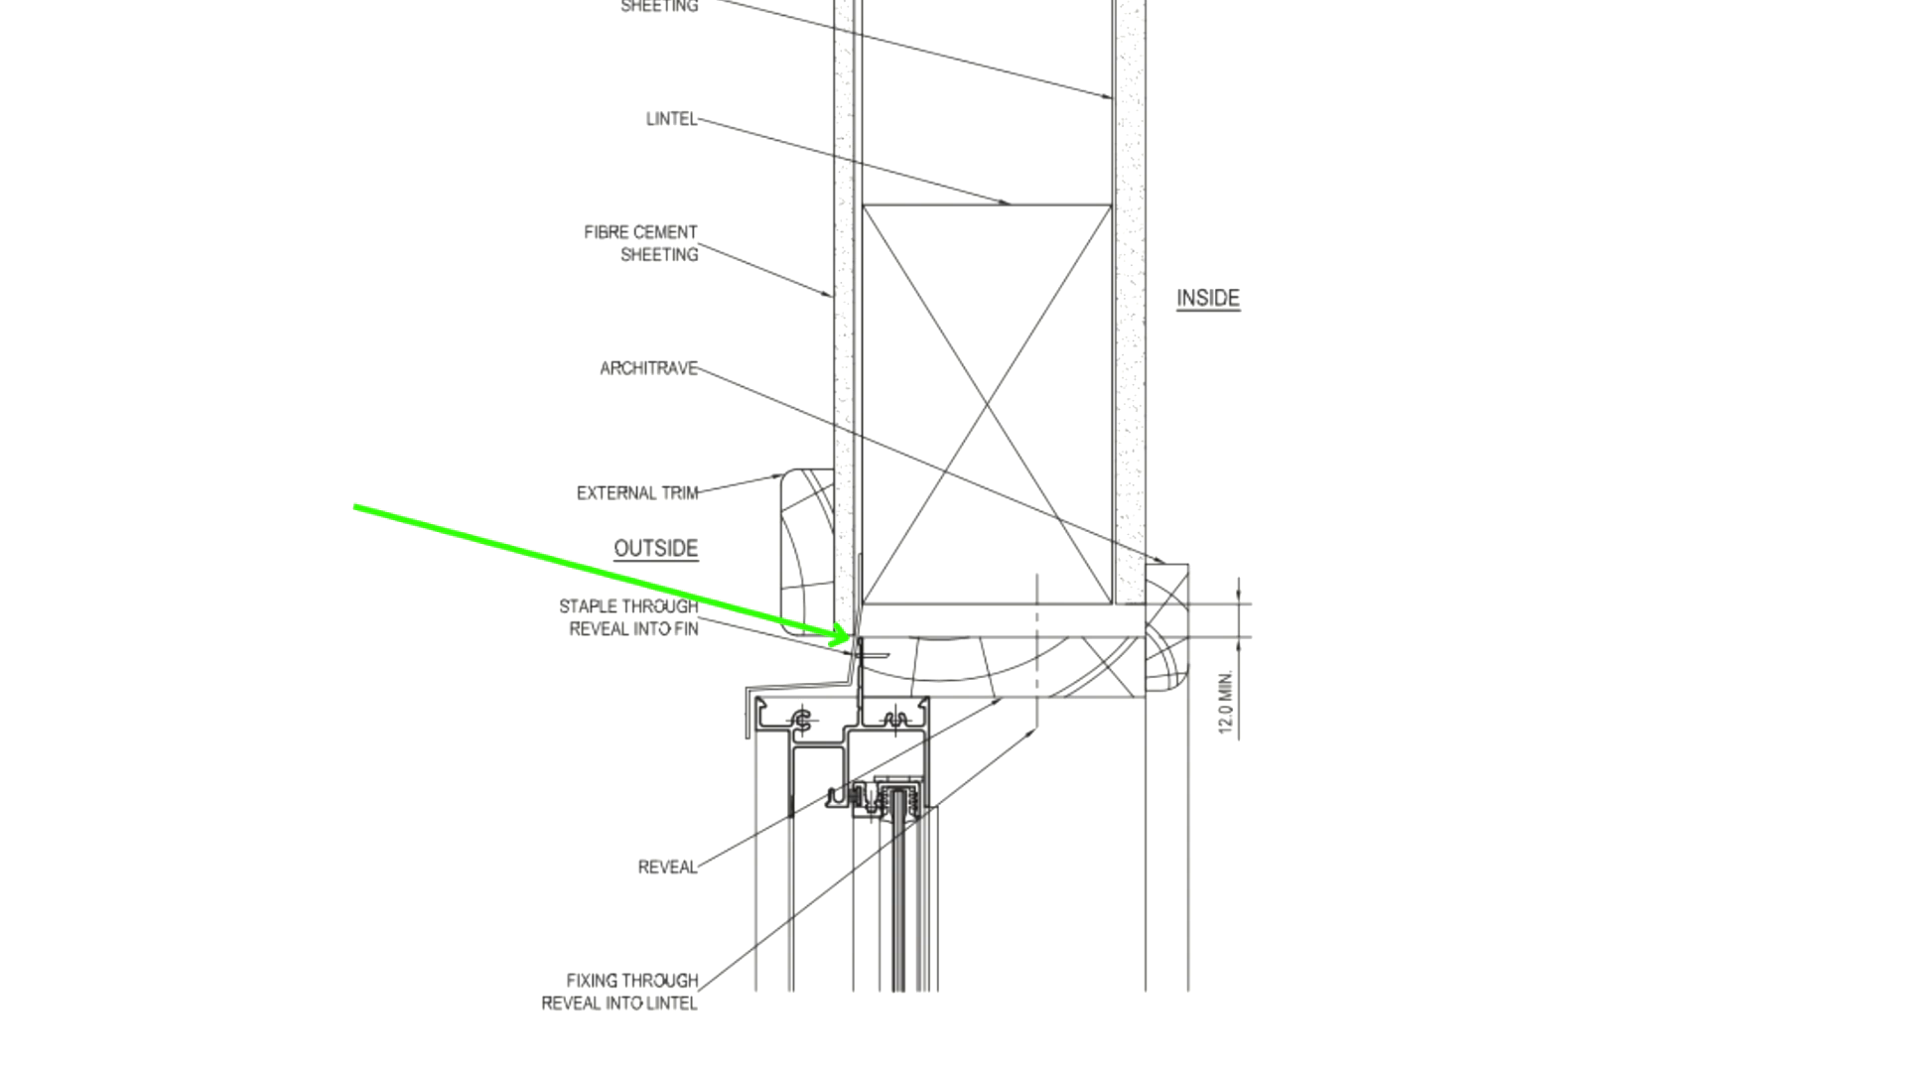